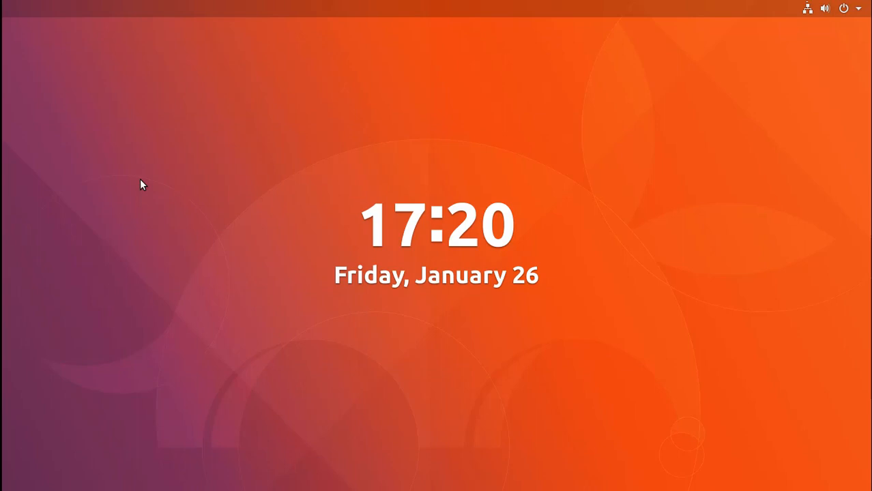
pyautogui.moveTo(438, 436)
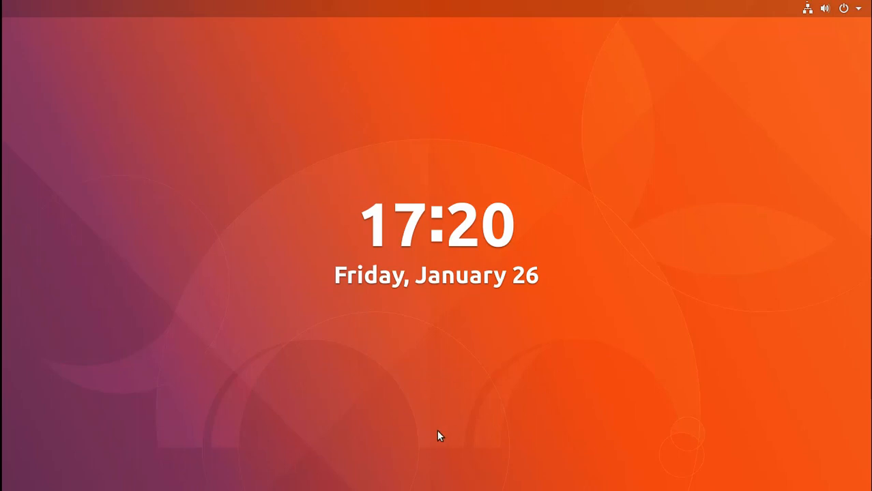
pyautogui.moveTo(437, 450)
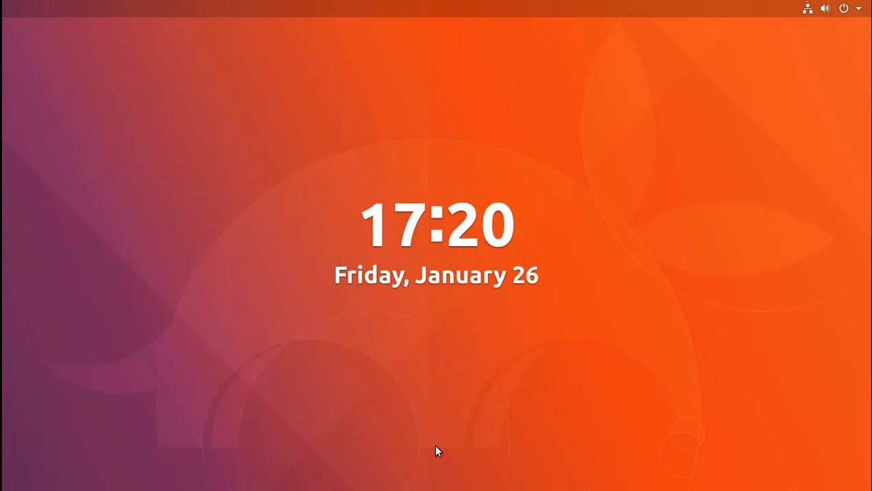
pyautogui.moveTo(456, 398)
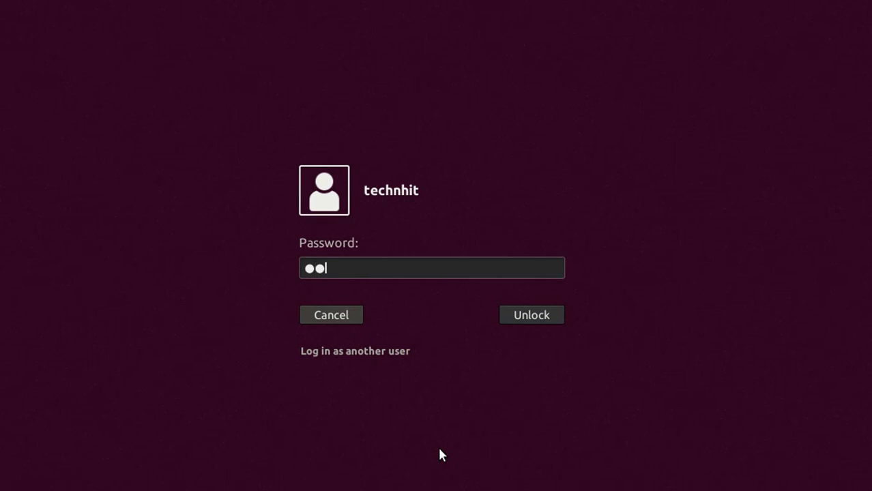
# Unlock the session with the password, bringing up the 'All updates are complete' notice.
pyautogui.write('password')
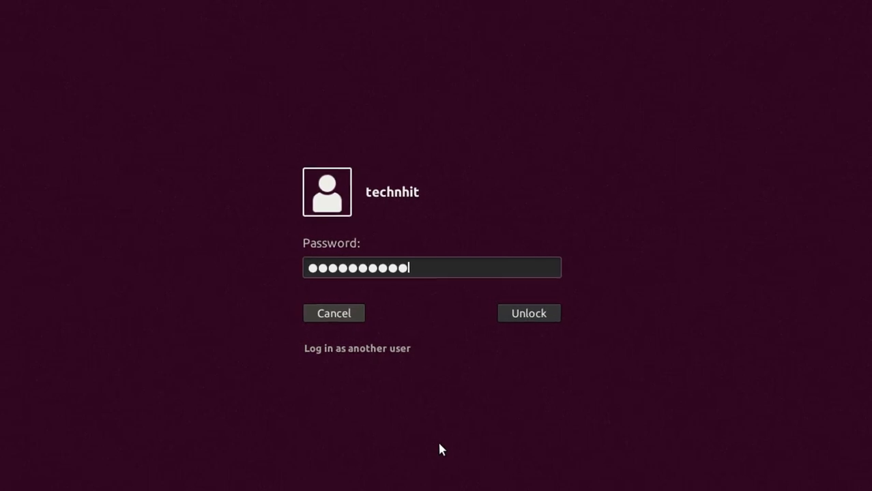
pyautogui.click(528, 313)
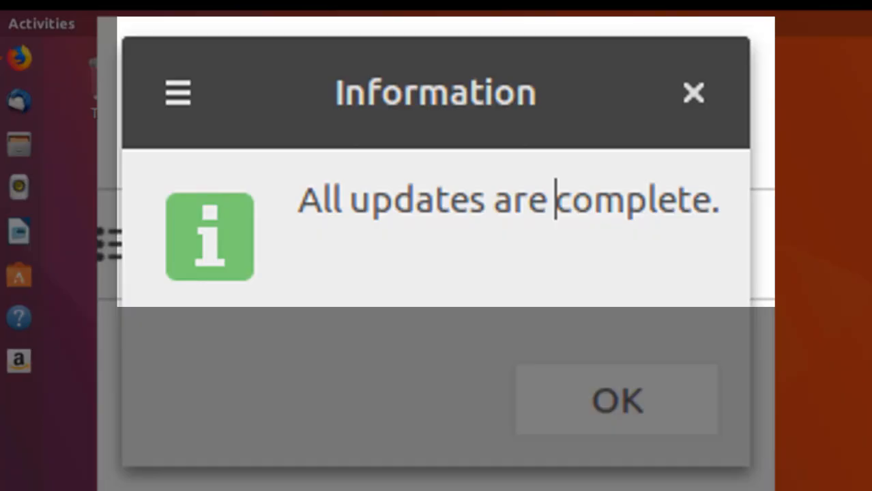
# Close the 'All updates are complete' information dialog with OK.
pyautogui.click(616, 400)
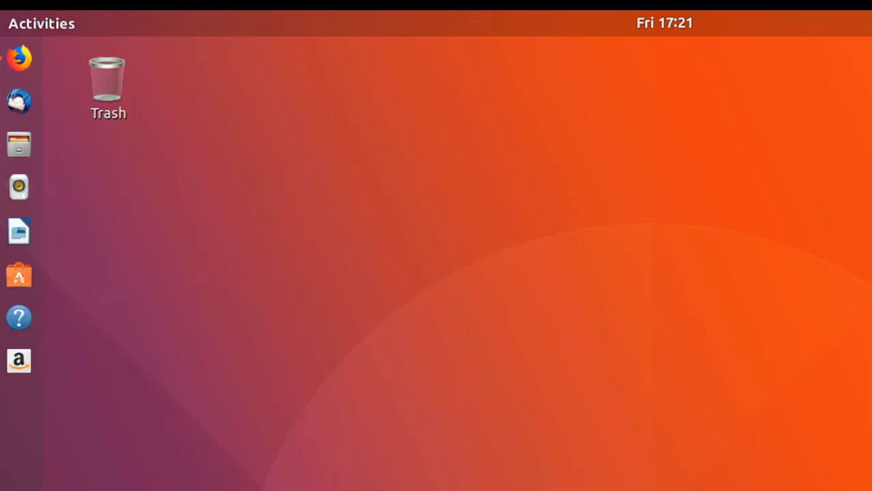
pyautogui.moveTo(5, 459)
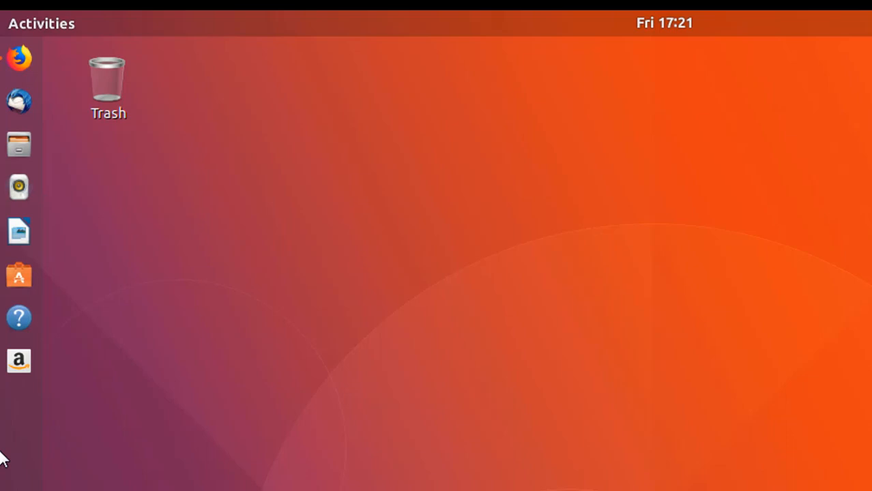
pyautogui.moveTo(19, 273)
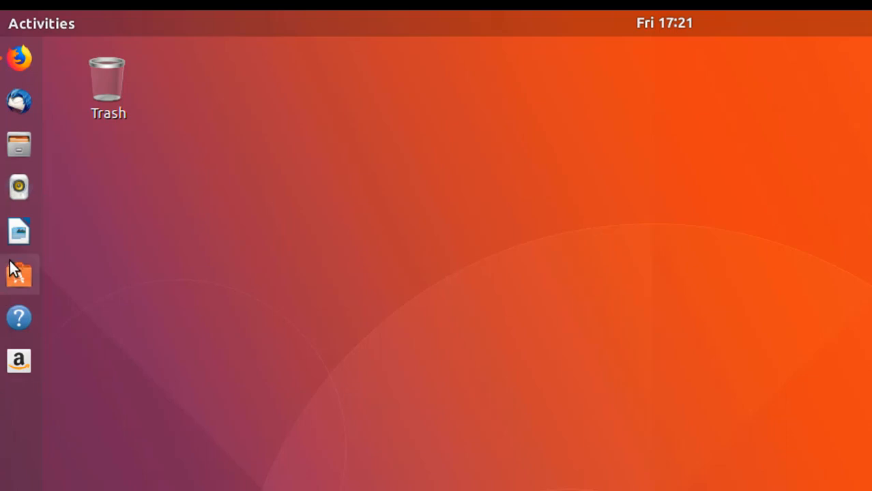
pyautogui.moveTo(19, 283)
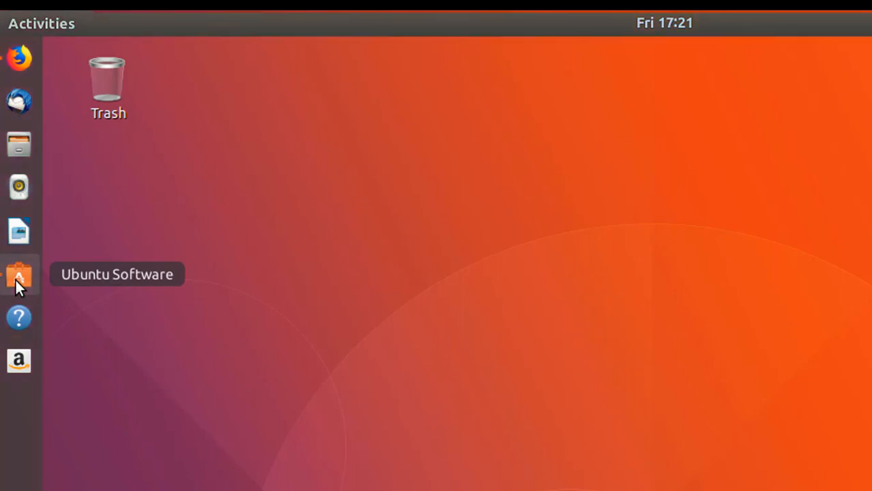
# Search Ubuntu Software for 'gnome tweak' and open the GNOME Tweaks details page.
pyautogui.click(18, 276)
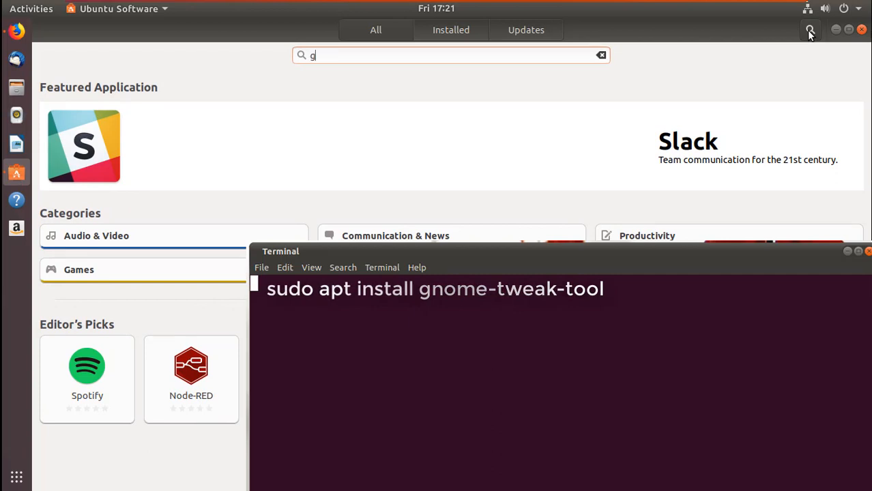
pyautogui.write('nome twea')
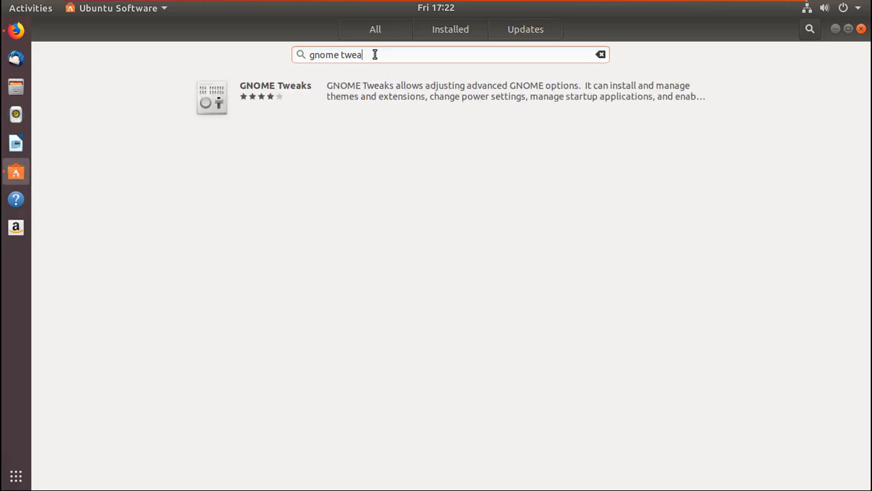
pyautogui.write('k')
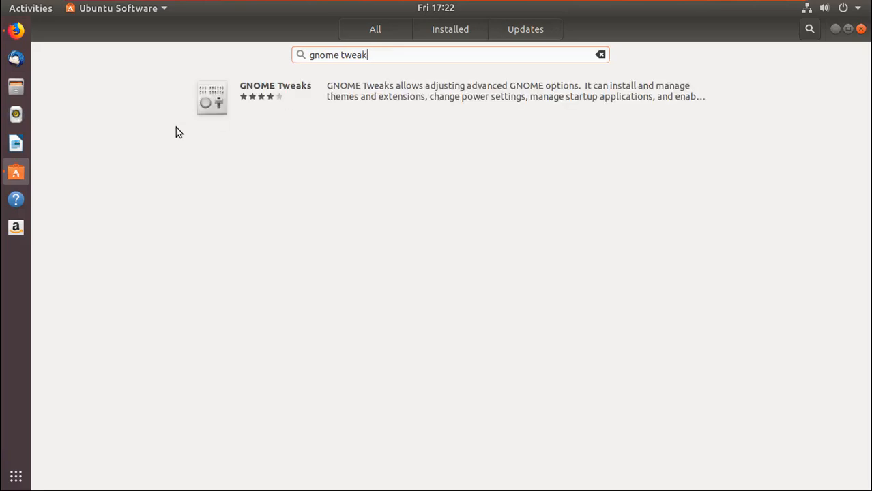
pyautogui.moveTo(374, 95)
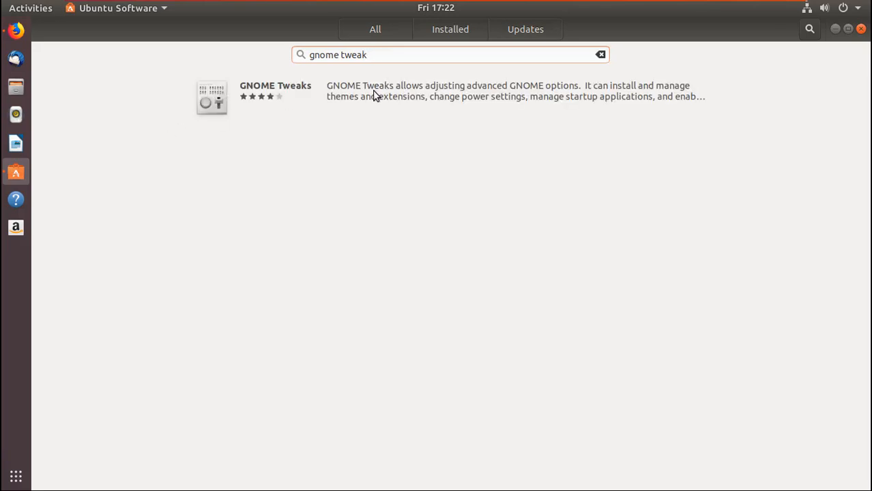
pyautogui.click(276, 91)
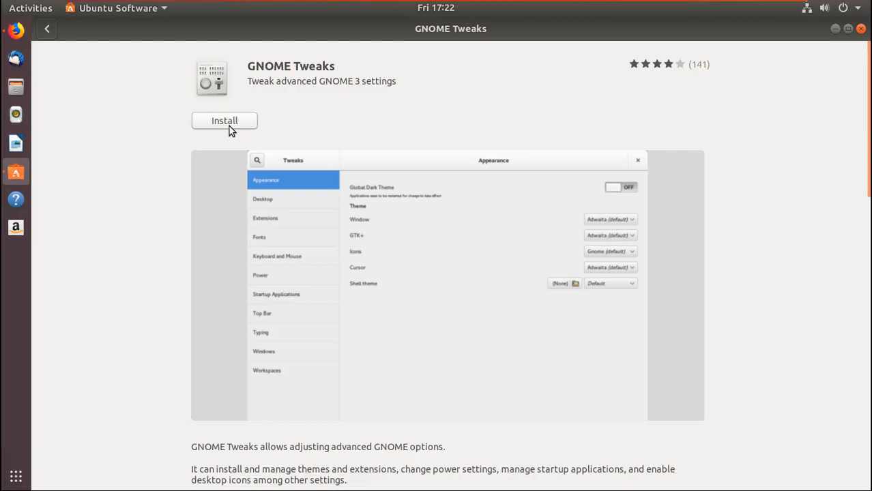
# Install GNOME Tweaks, authenticating with the account password.
pyautogui.click(225, 121)
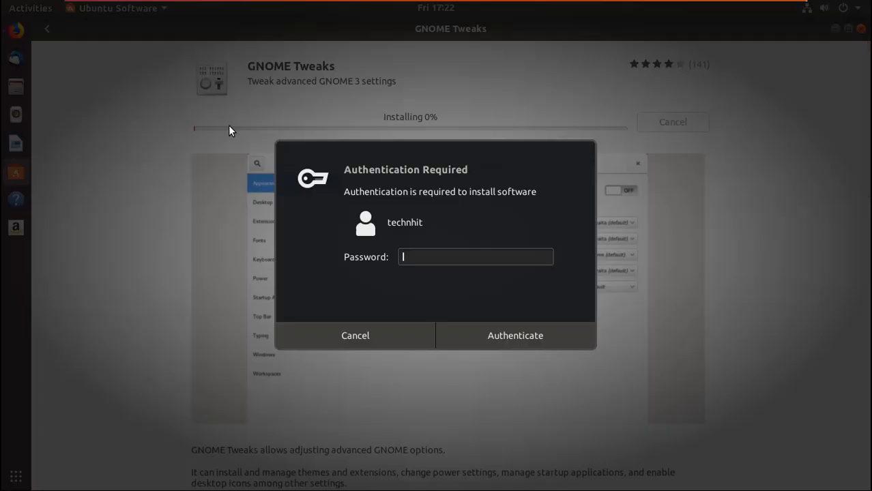
pyautogui.write('••••')
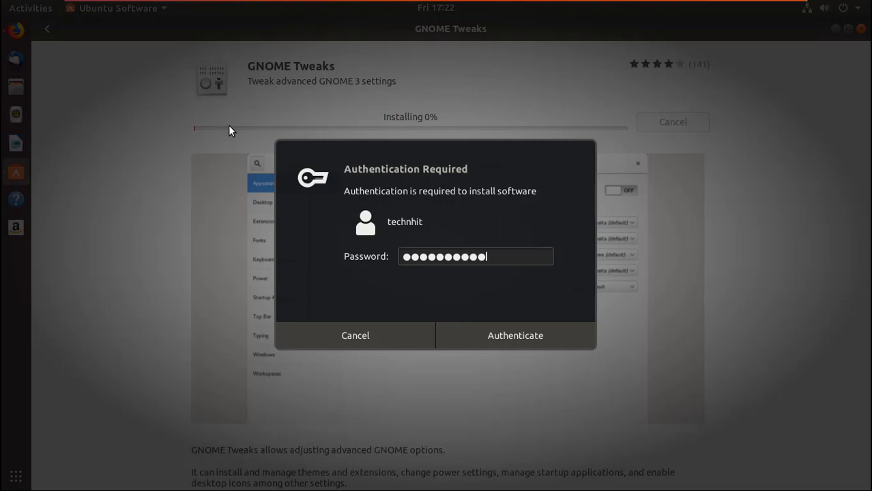
pyautogui.click(514, 335)
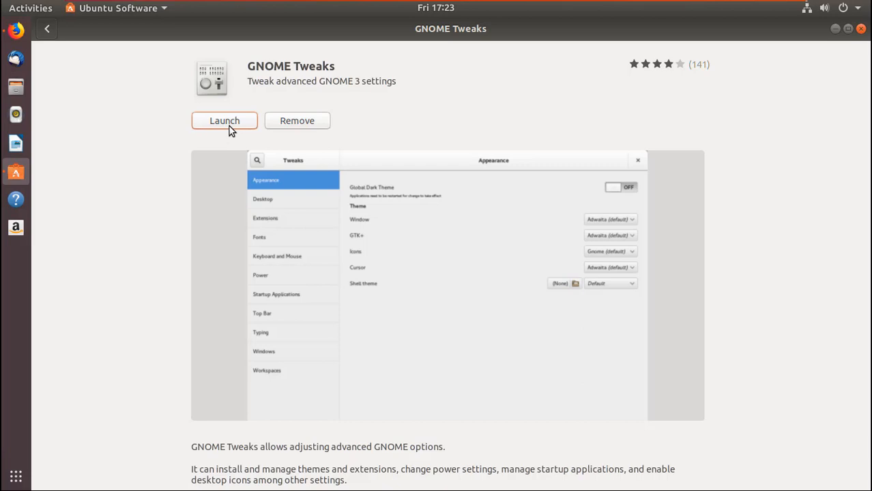
pyautogui.moveTo(194, 180)
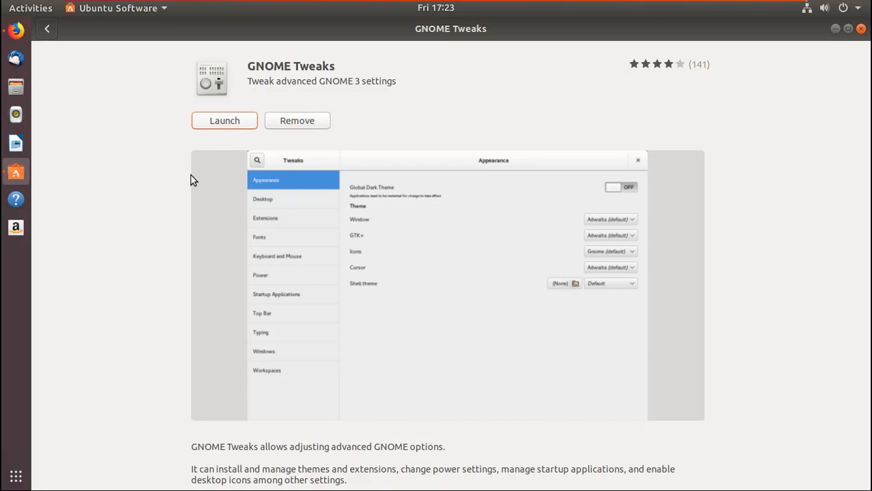
# Launch GNOME Tweaks and change the applications theme from Ambiance to Adwaita (default).
pyautogui.click(224, 120)
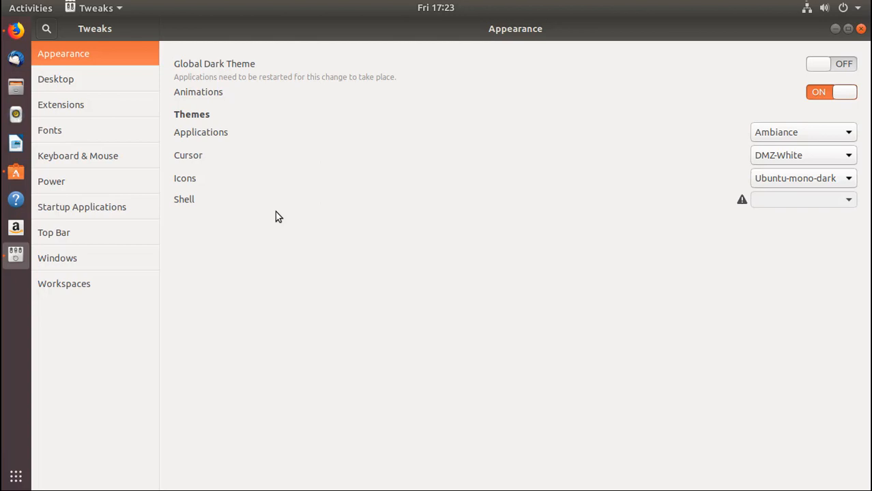
pyautogui.click(802, 131)
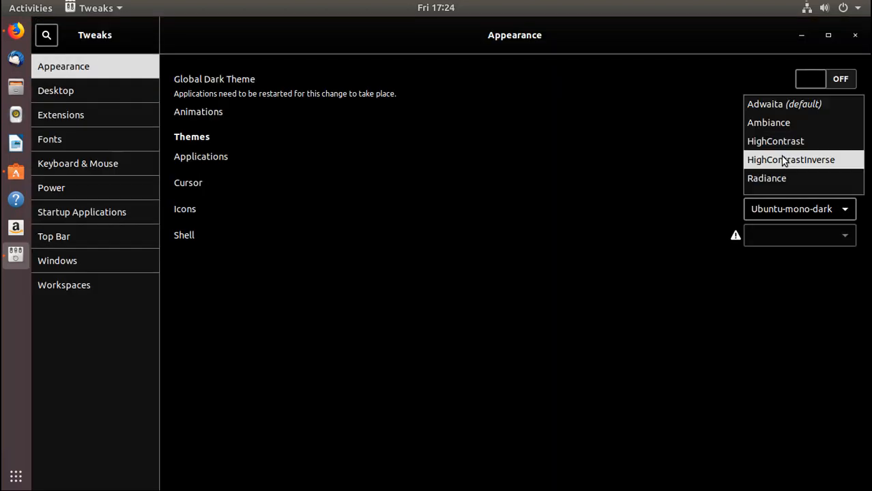
pyautogui.click(768, 122)
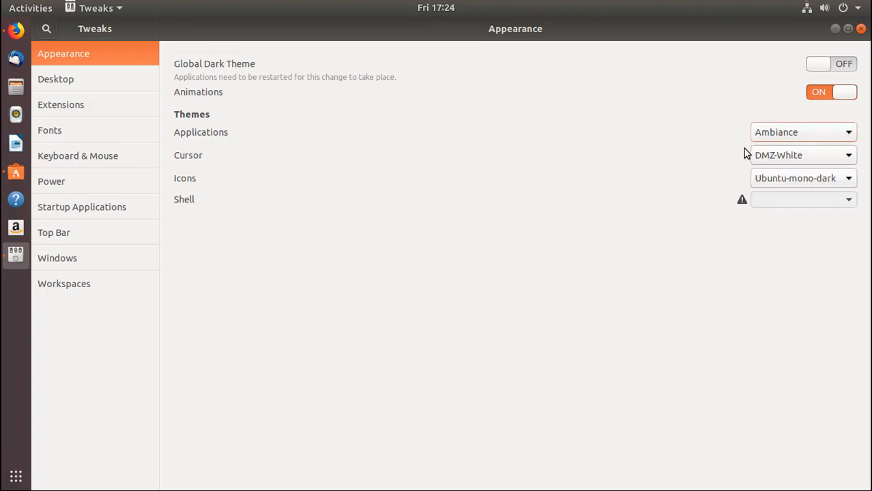
pyautogui.click(802, 132)
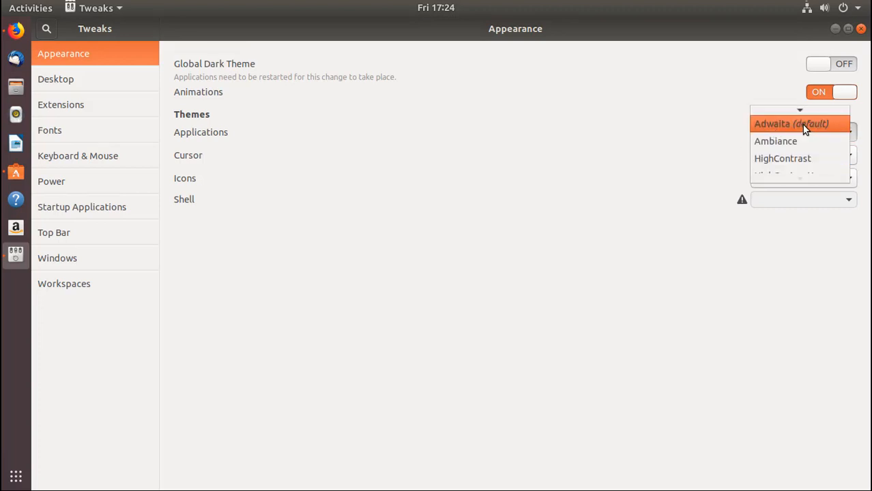
pyautogui.click(790, 123)
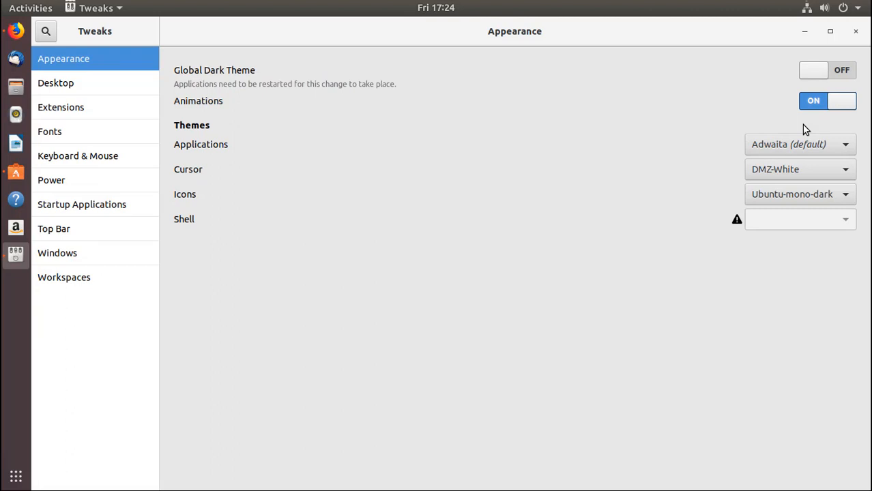
pyautogui.moveTo(196, 165)
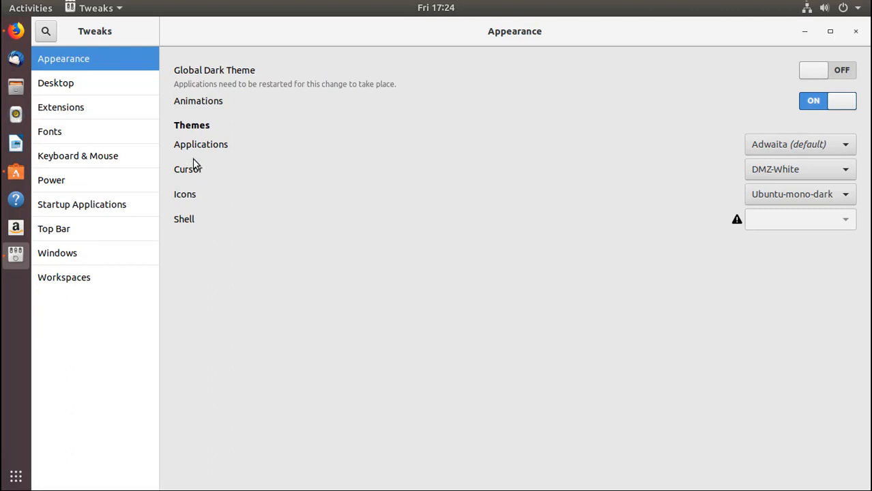
pyautogui.moveTo(97, 92)
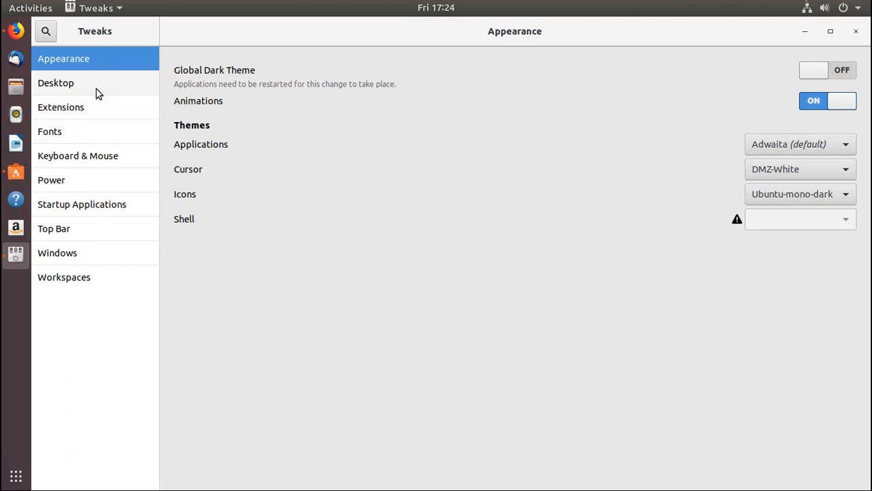
# View the Desktop settings, then switch to the Extensions panel.
pyautogui.click(56, 82)
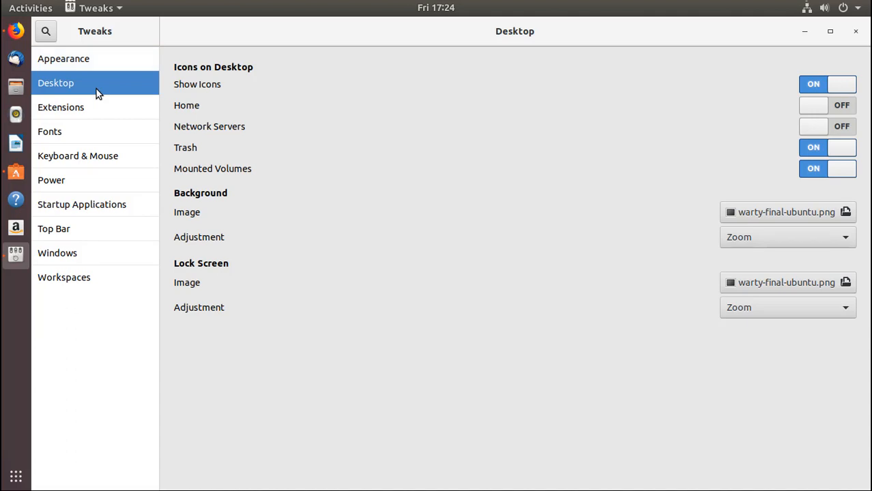
pyautogui.moveTo(198, 92)
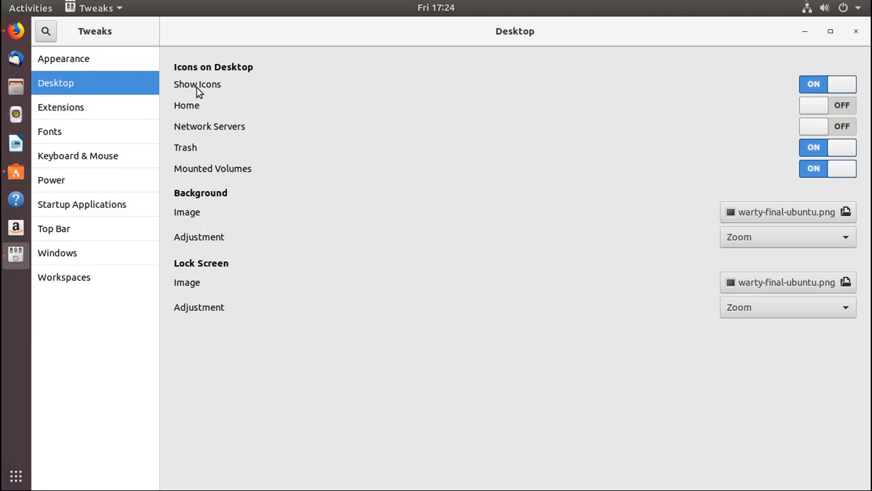
pyautogui.moveTo(225, 96)
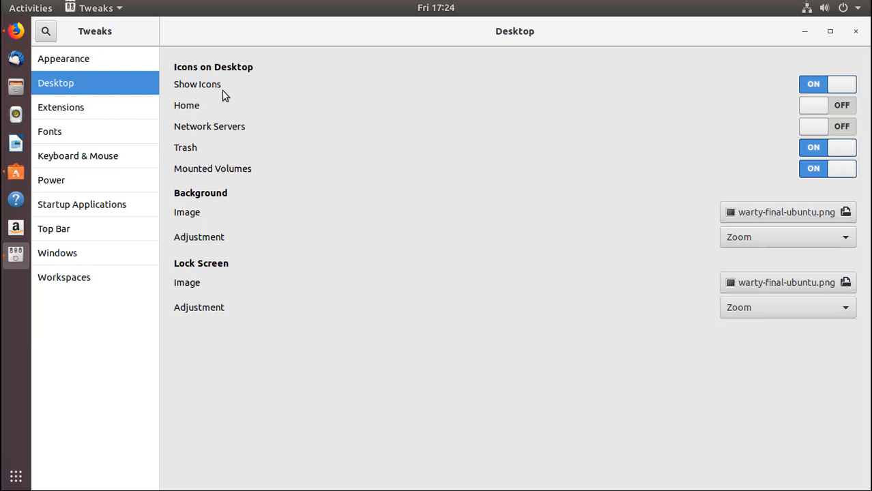
pyautogui.moveTo(363, 101)
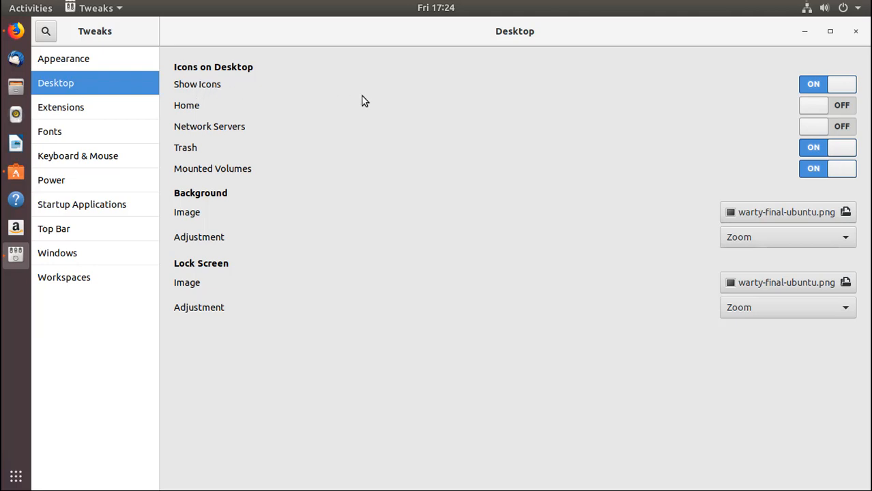
pyautogui.moveTo(286, 105)
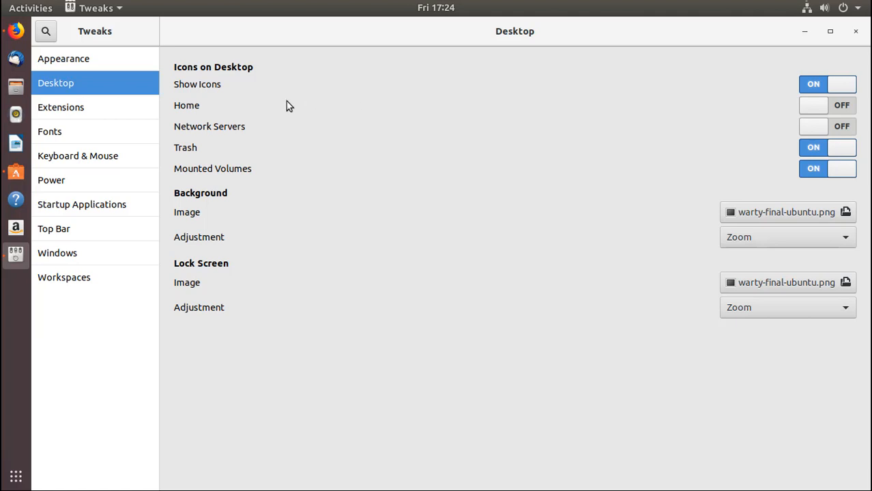
pyautogui.moveTo(334, 124)
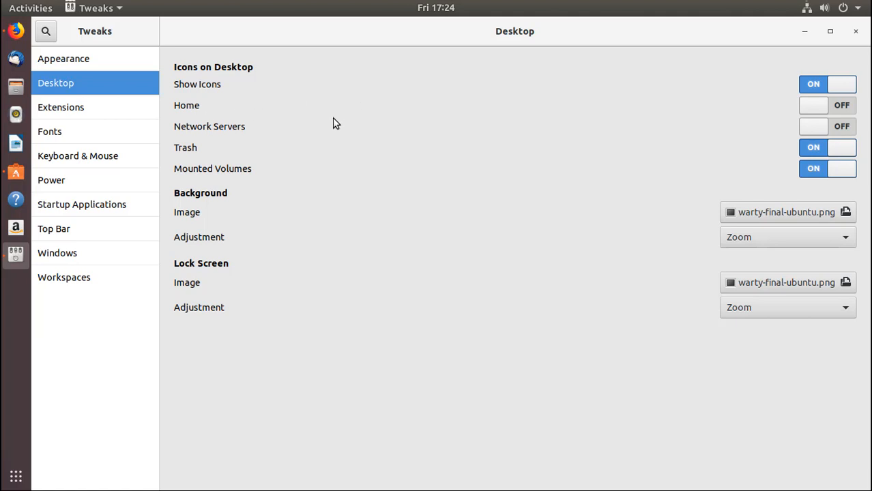
pyautogui.moveTo(230, 133)
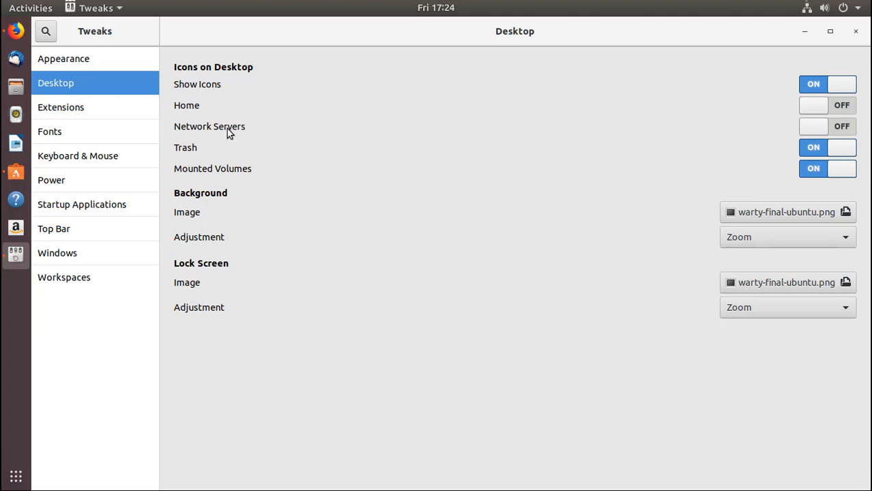
pyautogui.moveTo(217, 196)
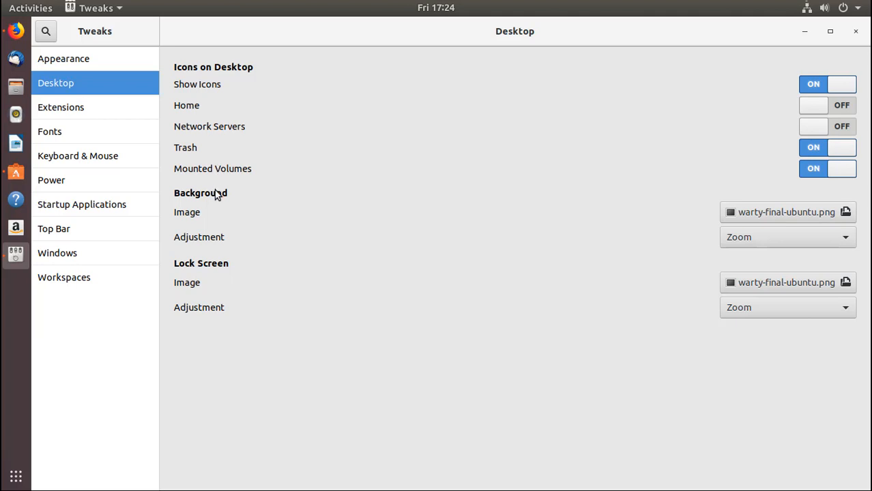
pyautogui.moveTo(201, 313)
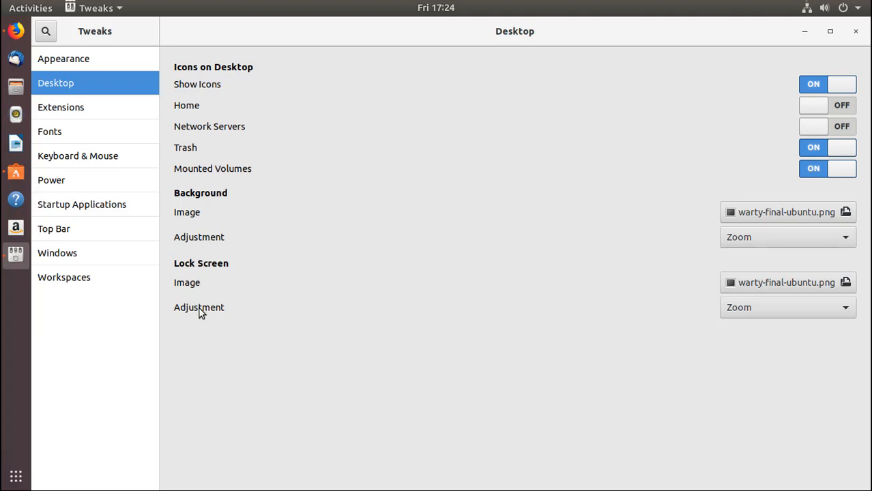
pyautogui.moveTo(215, 178)
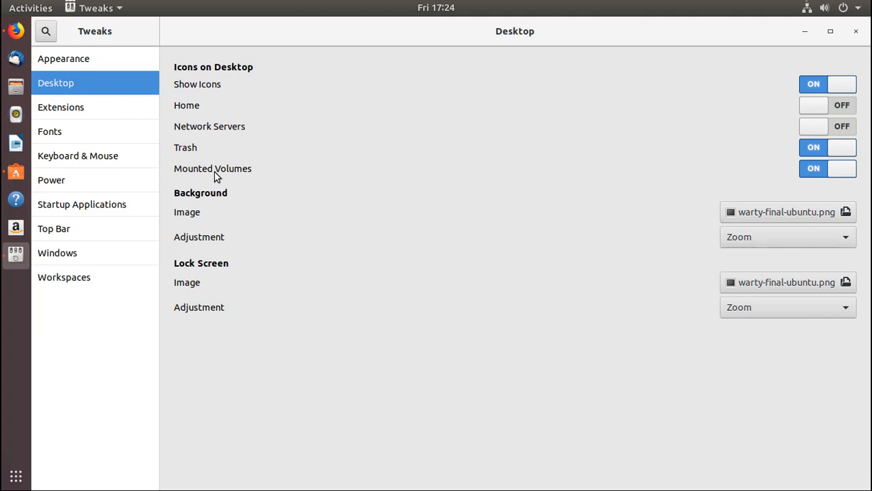
pyautogui.moveTo(437, 287)
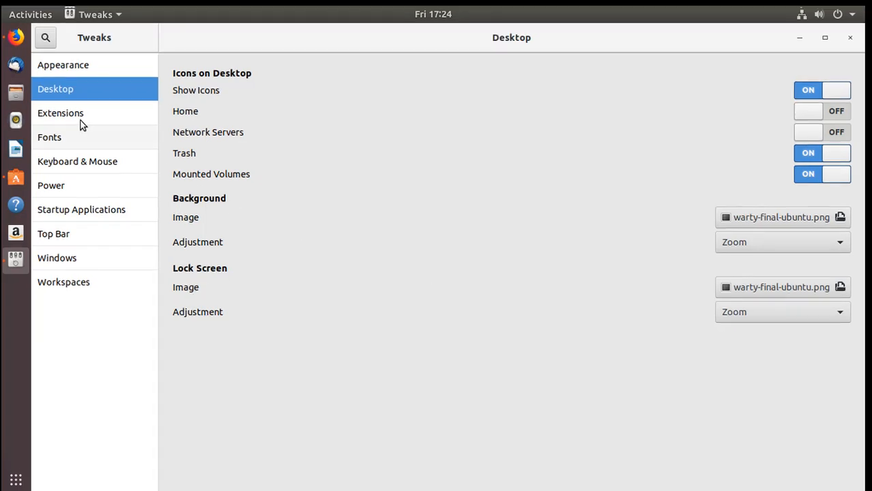
pyautogui.click(60, 113)
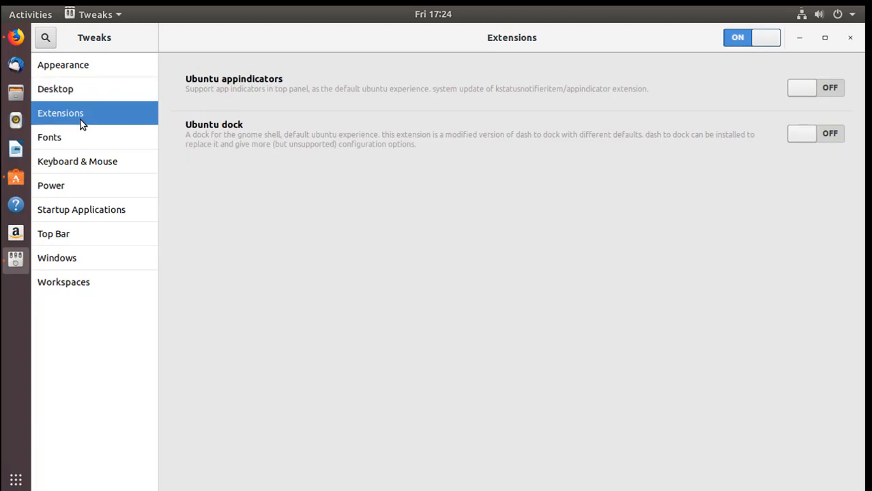
pyautogui.moveTo(289, 231)
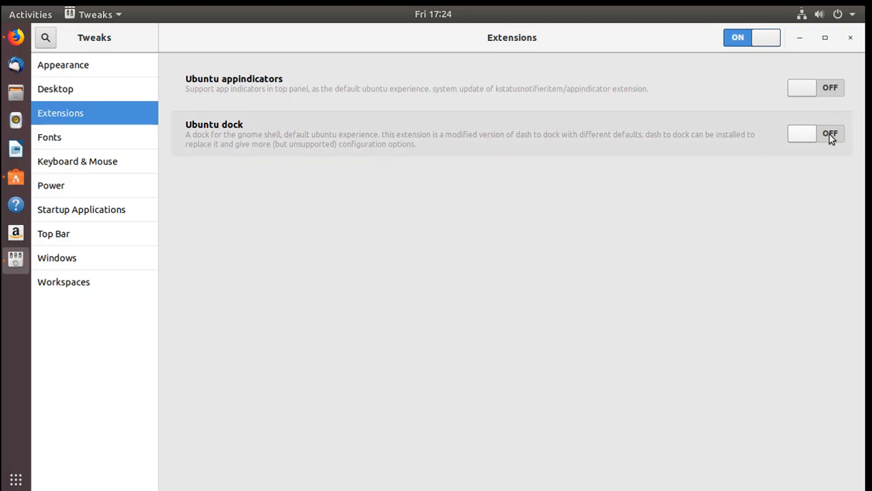
# Switch the Ubuntu dock extension on and back off, then show the Fonts panel.
pyautogui.click(815, 133)
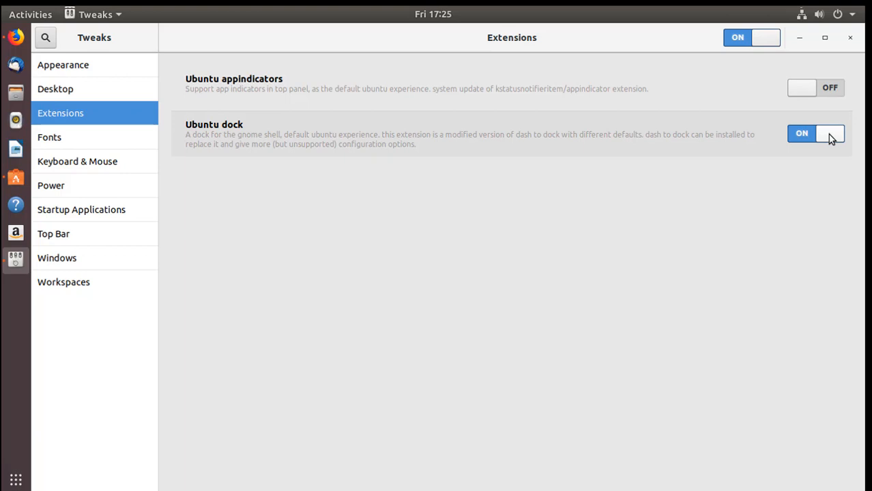
pyautogui.moveTo(798, 156)
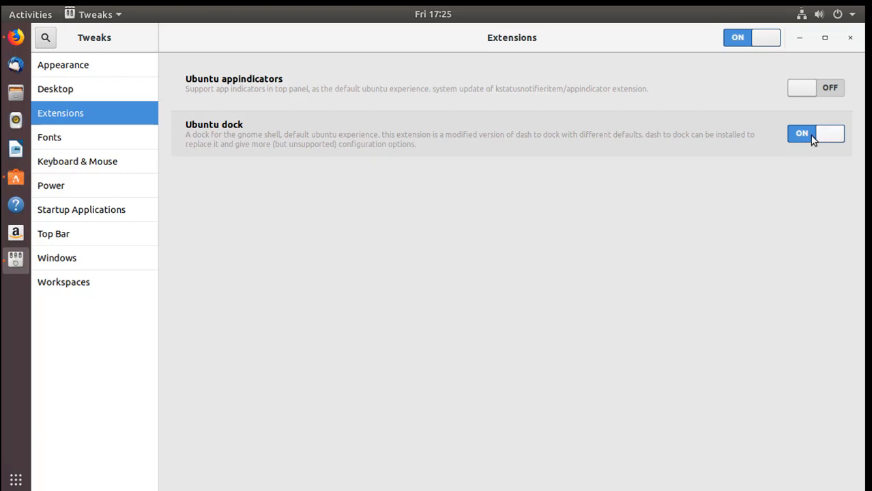
pyautogui.click(815, 133)
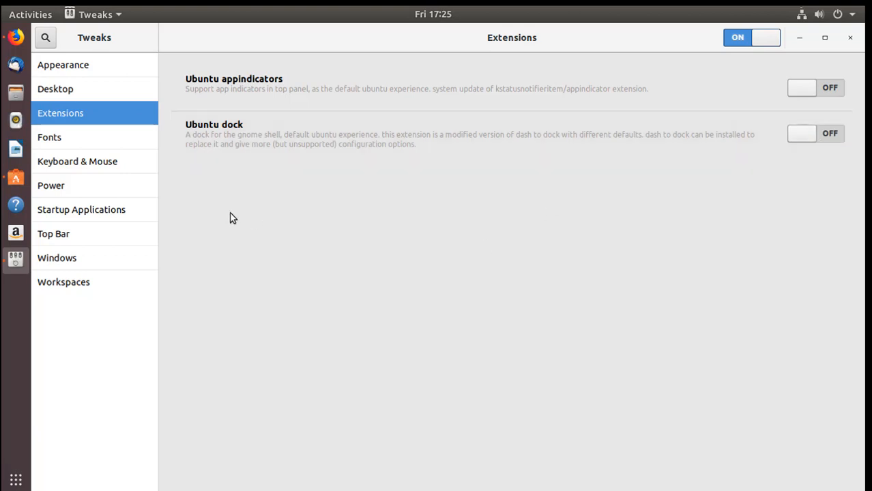
pyautogui.click(49, 137)
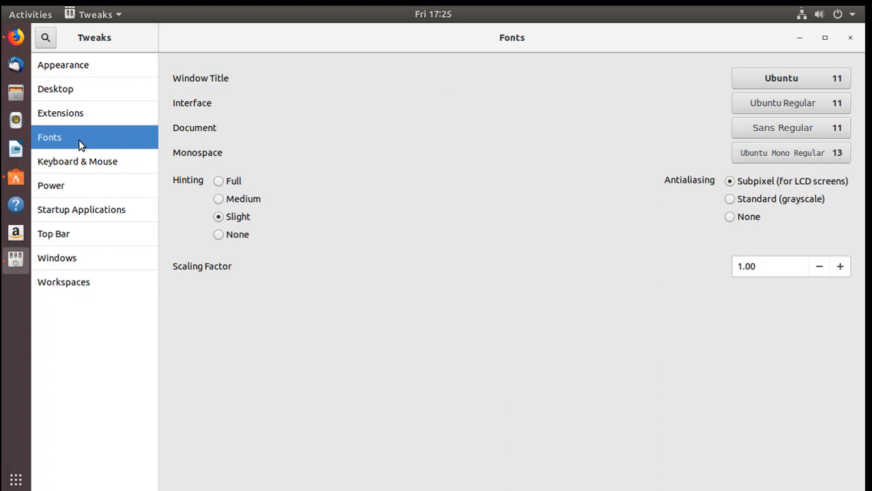
pyautogui.moveTo(77, 171)
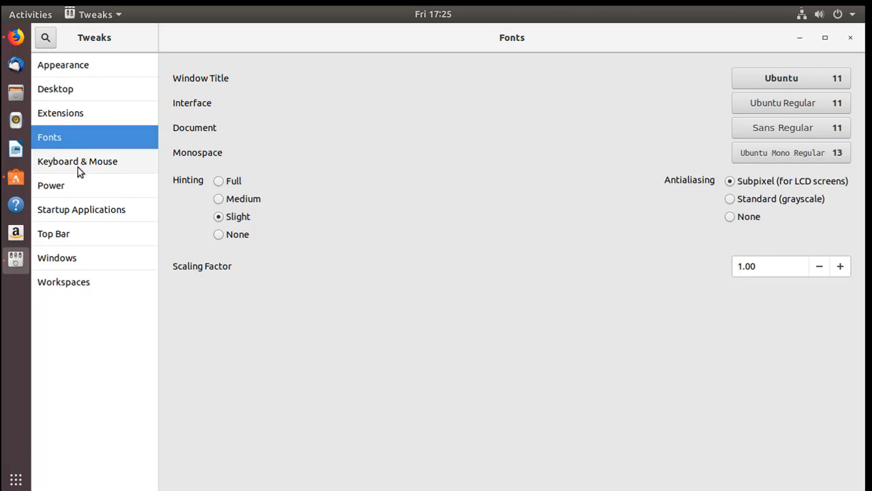
# Move from the Fonts panel to the Keyboard & Mouse settings.
pyautogui.click(77, 161)
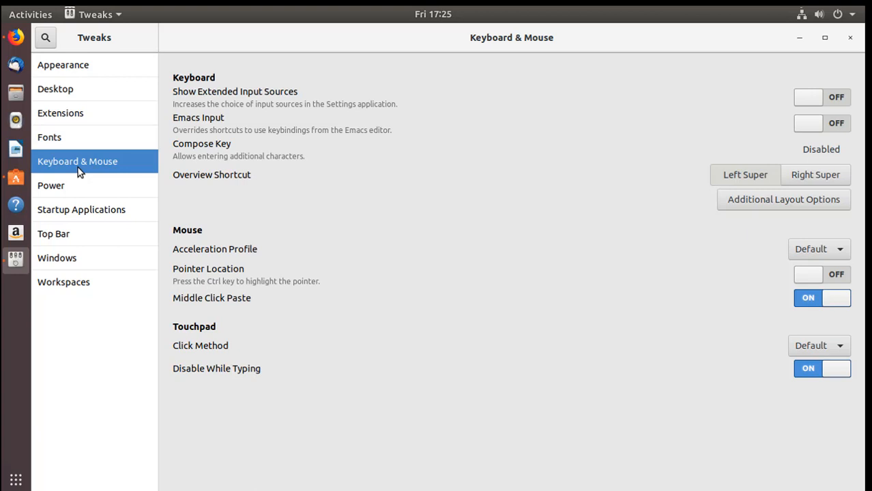
pyautogui.moveTo(68, 195)
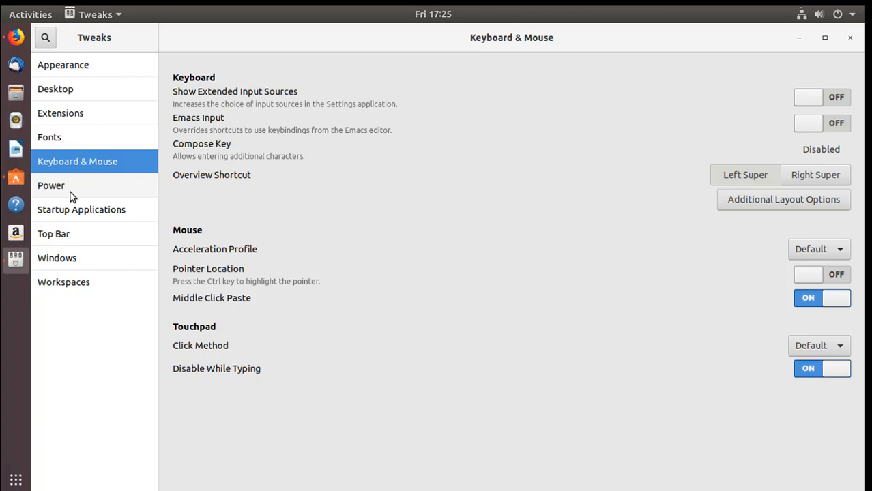
pyautogui.moveTo(73, 197)
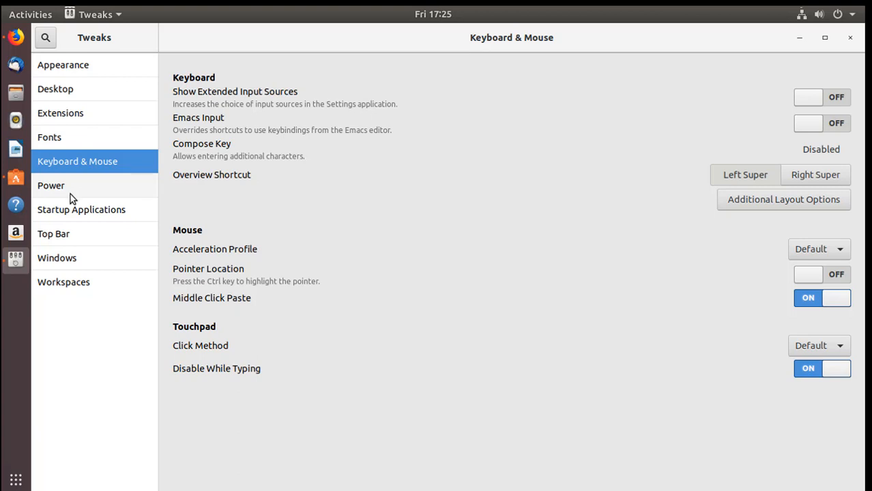
# Look over the Power panel, then view the empty Startup Applications list.
pyautogui.click(51, 185)
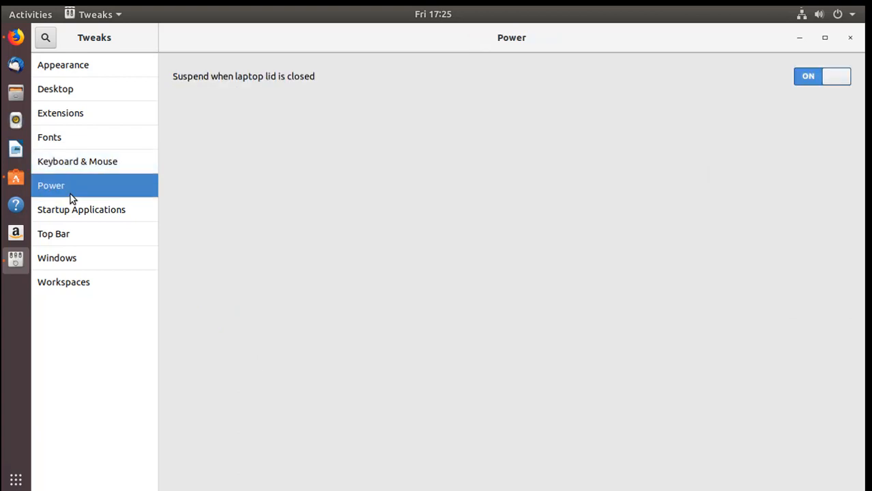
pyautogui.moveTo(66, 214)
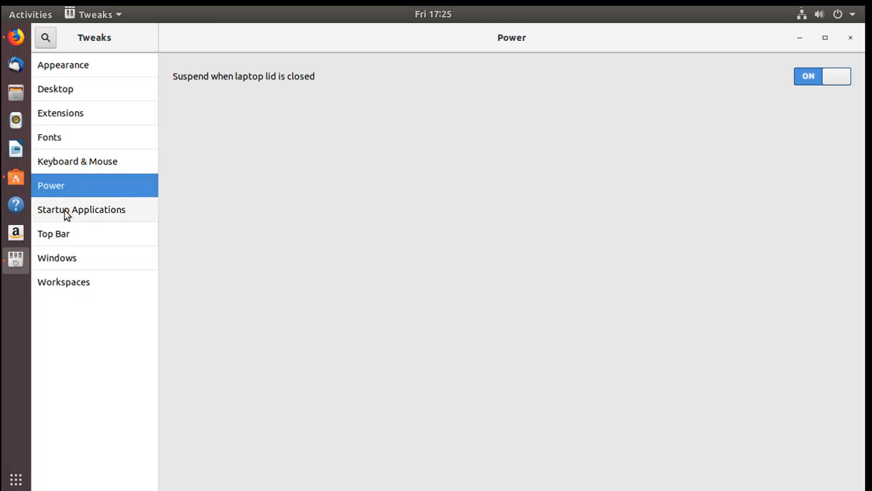
pyautogui.moveTo(65, 220)
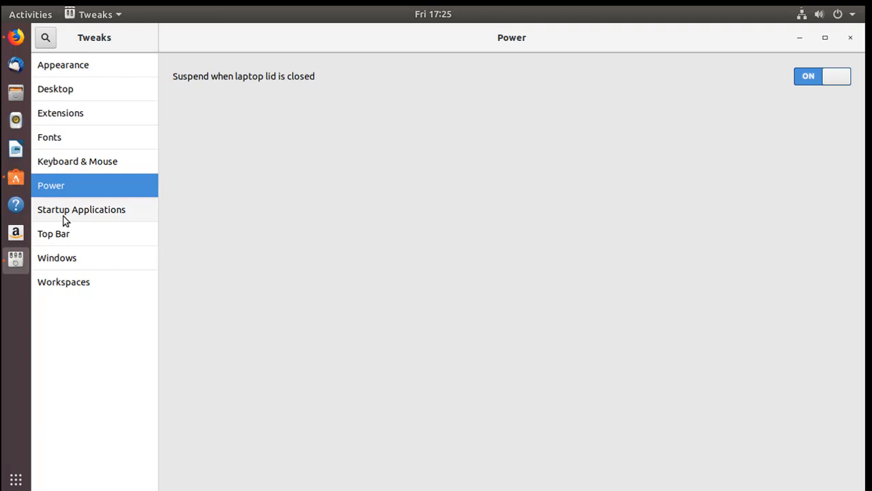
pyautogui.click(81, 209)
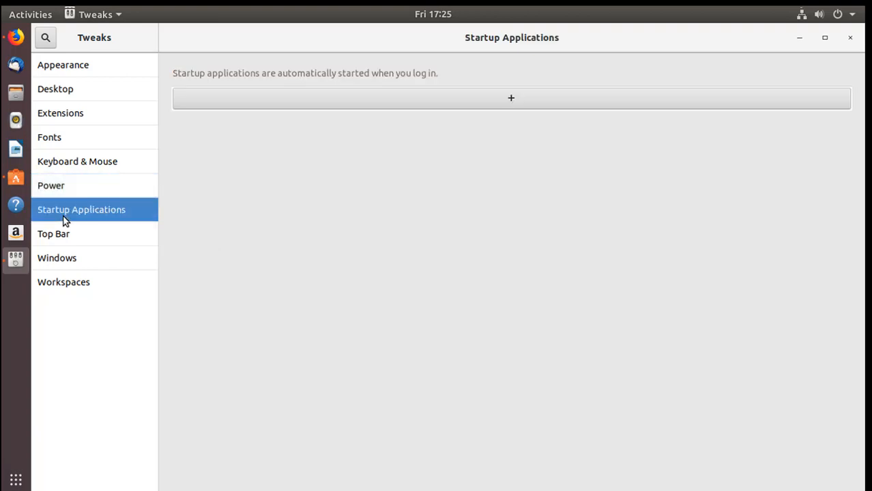
pyautogui.moveTo(53, 234)
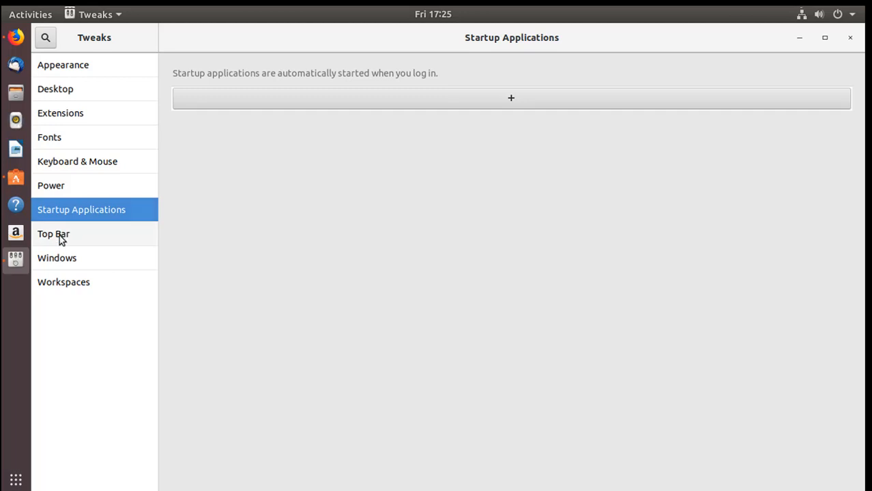
# In the Top Bar panel, switch Battery Percentage on and then back off.
pyautogui.click(53, 233)
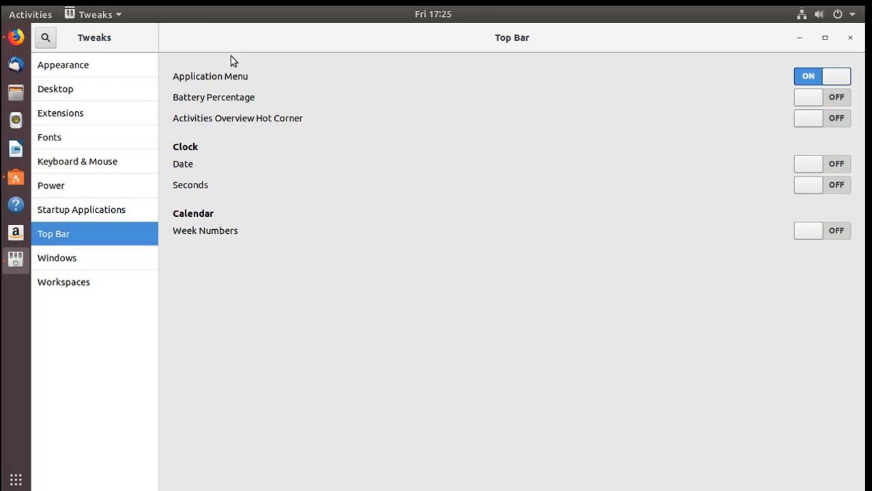
pyautogui.moveTo(210, 93)
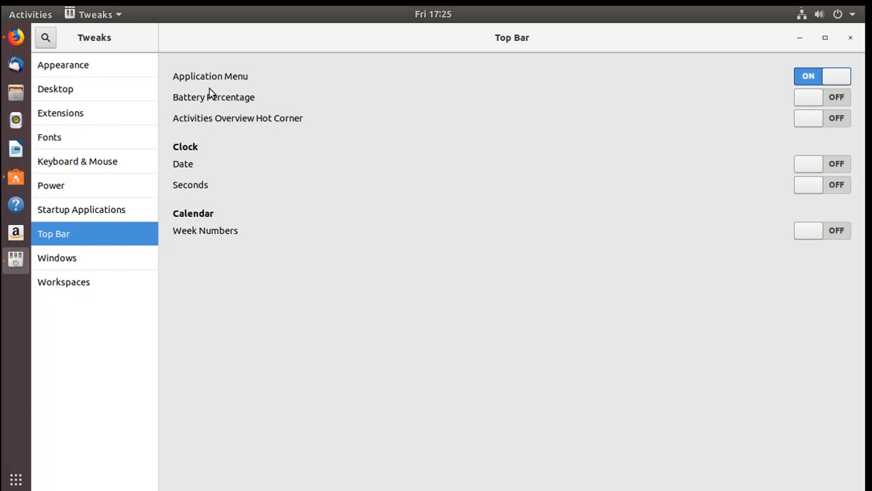
pyautogui.click(822, 96)
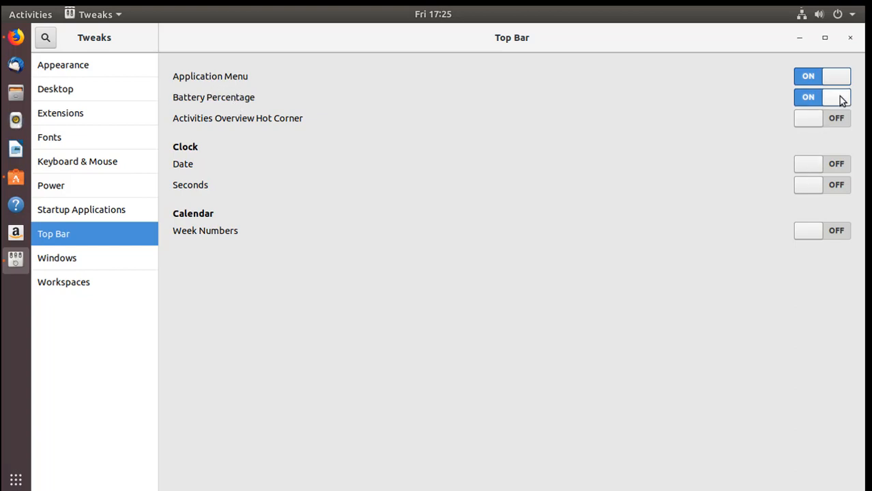
pyautogui.click(822, 97)
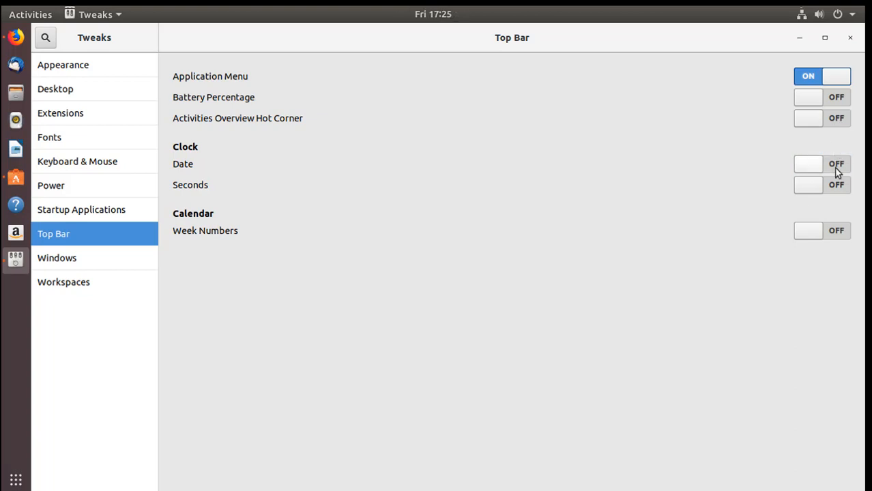
pyautogui.moveTo(805, 168)
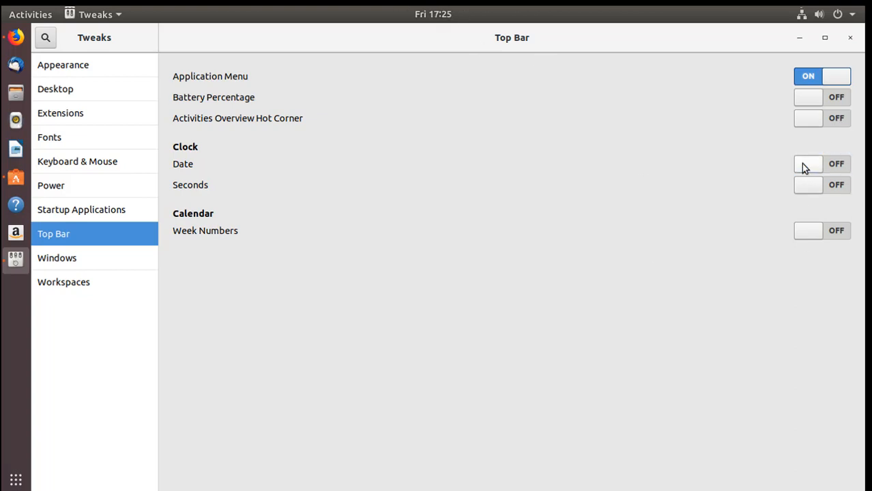
# In Windows settings, switch the action key to Alt, revert to Super, and place titlebar buttons left.
pyautogui.click(57, 258)
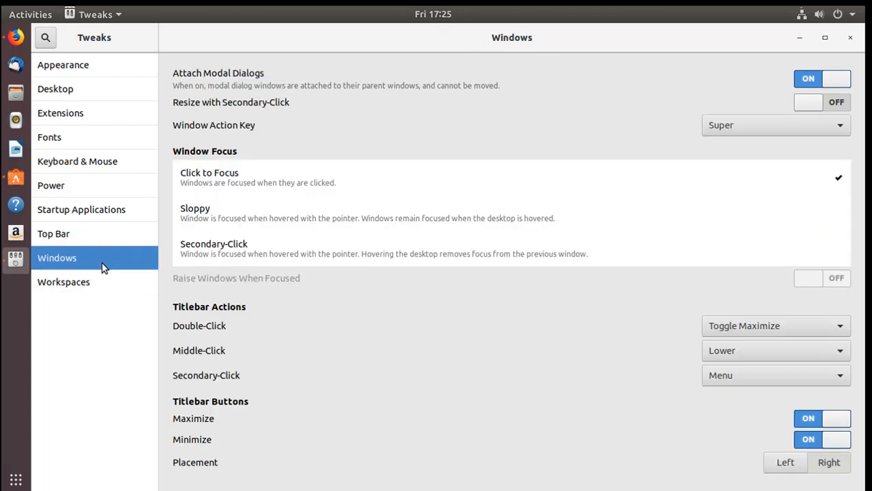
pyautogui.moveTo(328, 272)
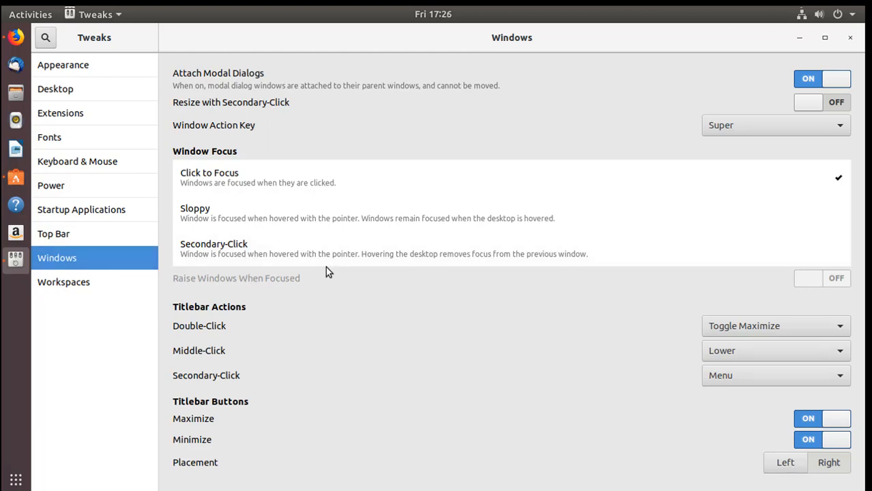
pyautogui.click(775, 125)
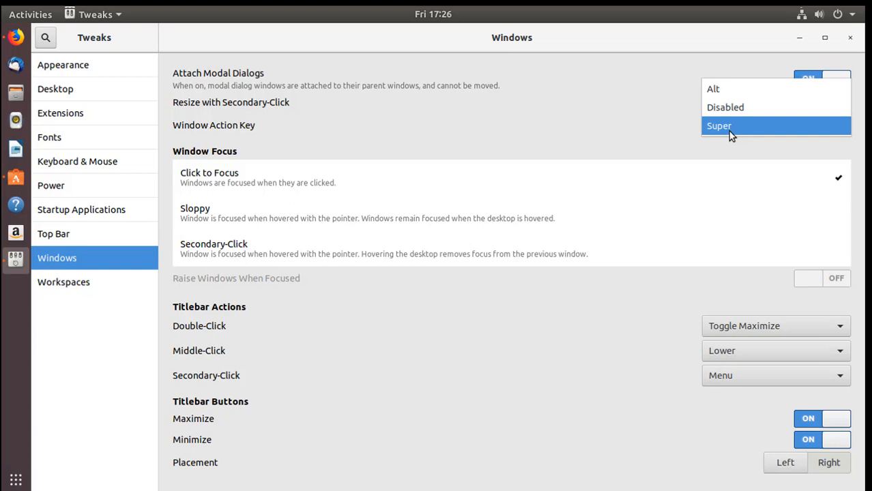
pyautogui.click(713, 89)
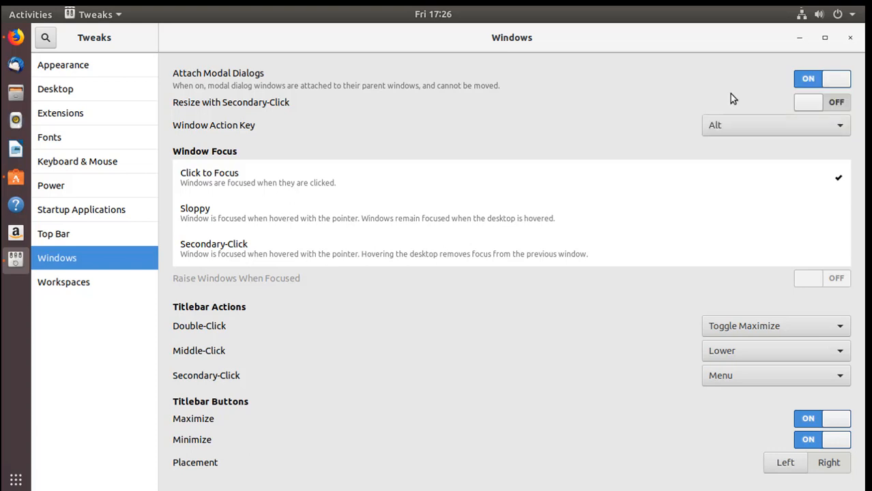
pyautogui.click(774, 125)
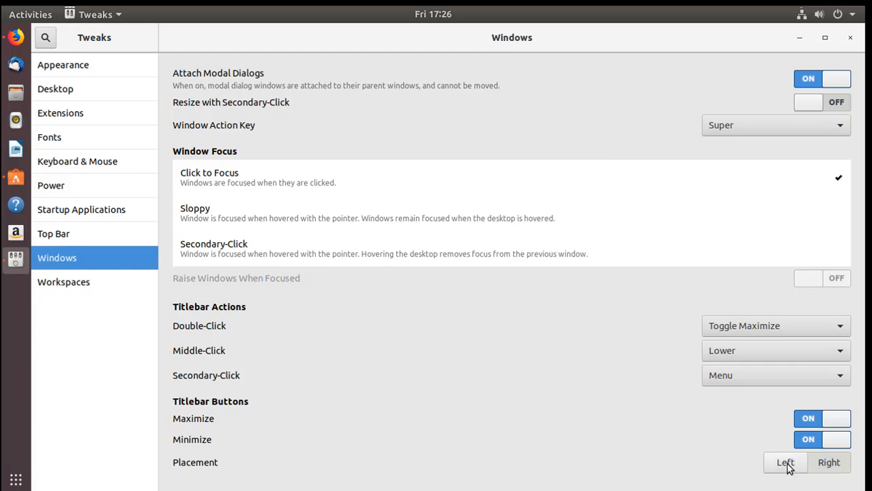
pyautogui.click(828, 463)
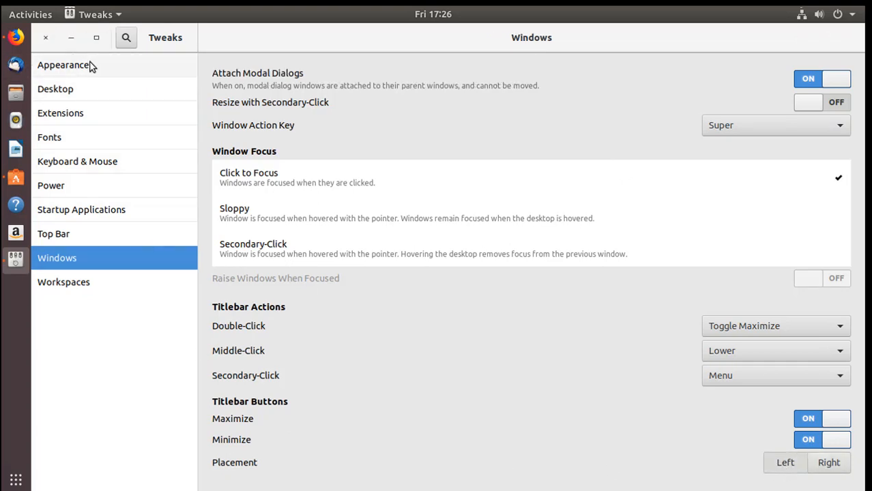
pyautogui.moveTo(105, 290)
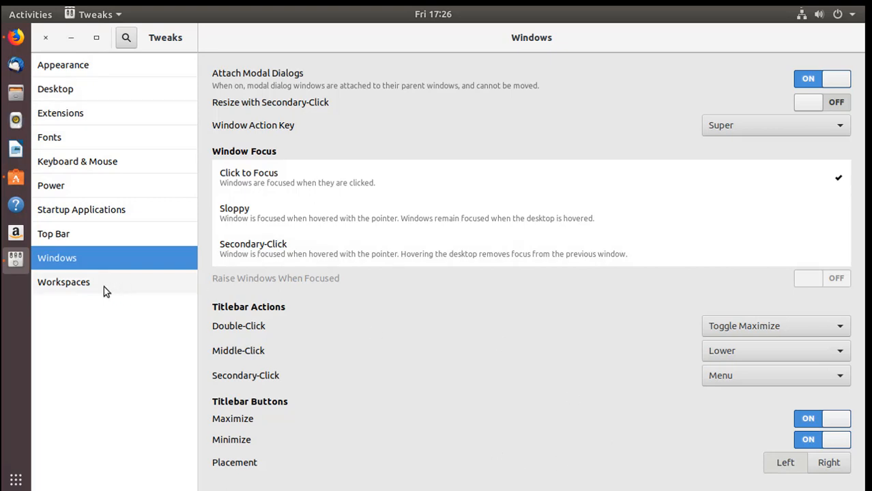
# Show the Workspaces panel, with dynamic workspaces on the primary display only.
pyautogui.click(63, 282)
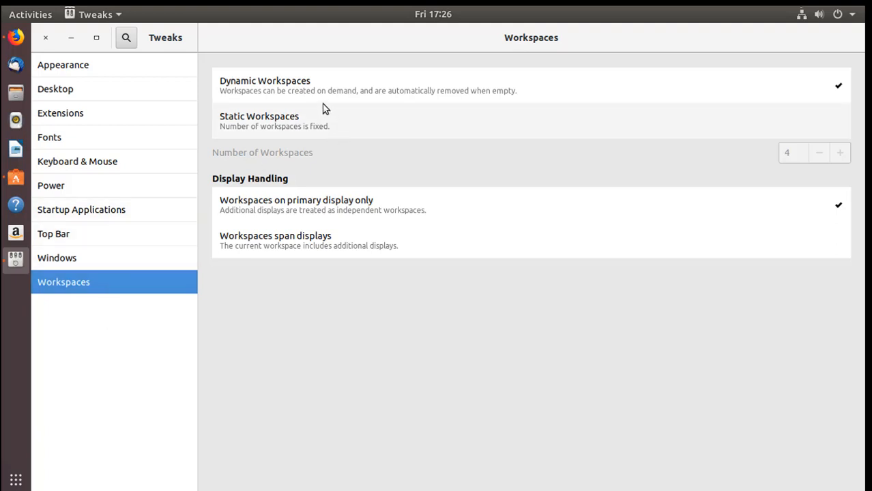
pyautogui.moveTo(341, 94)
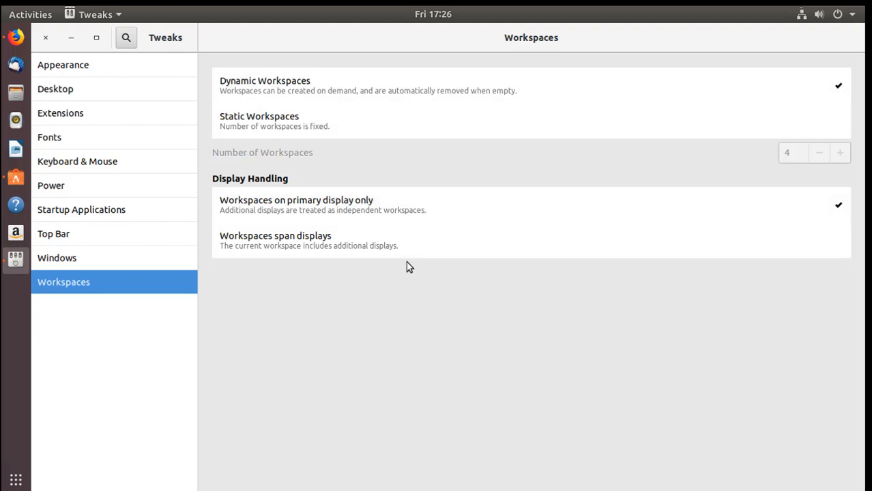
pyautogui.moveTo(198, 195)
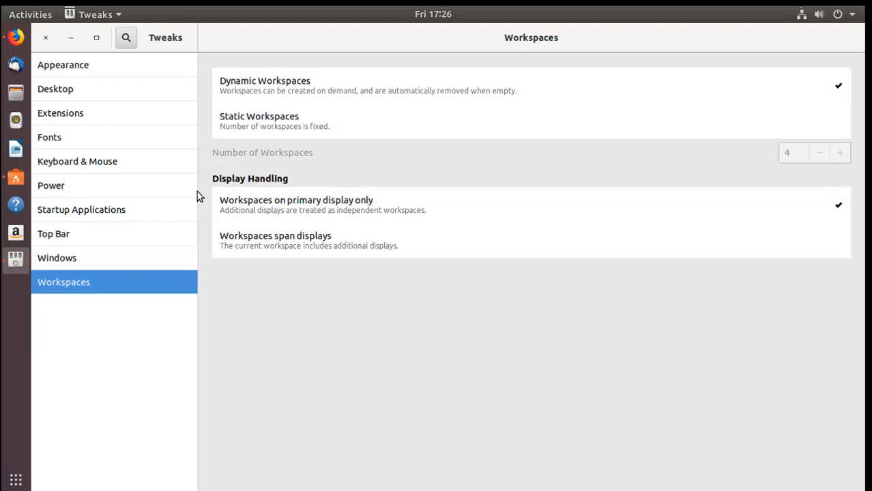